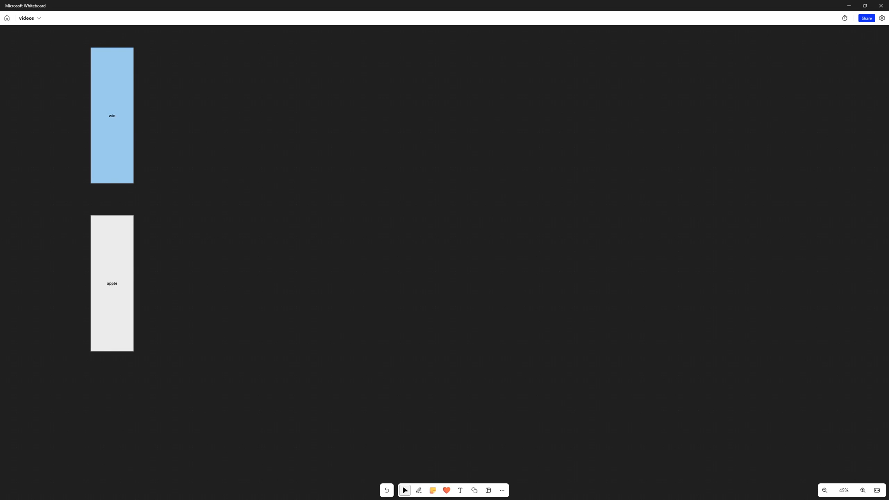
Ink 16 and 8 beside the bars, plus 'OS!', 'High Level View' and 'Pageing - Chashing - comp'.
{"action": "left_click", "coordinate": [418, 490]}
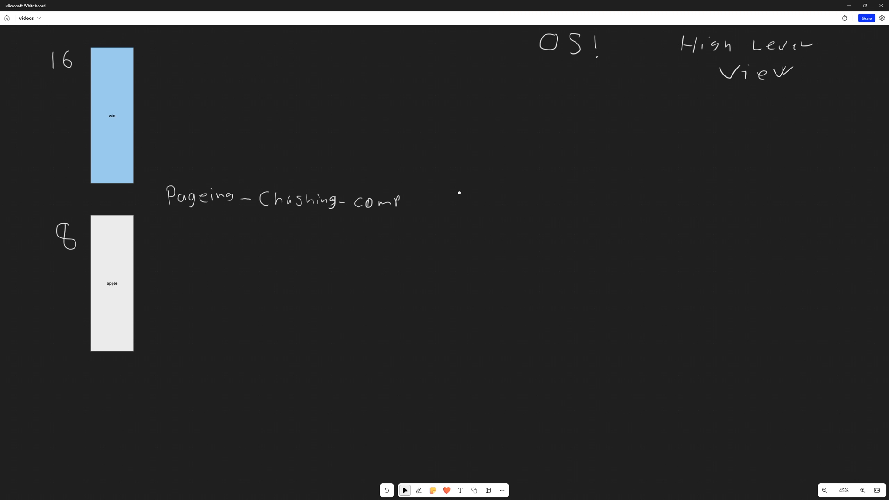
Underline 'Pageing - Chashing - comp', 16 and 8, write EF twice, and sketch two file-and-figure boxes.
{"action": "left_click", "coordinate": [417, 491]}
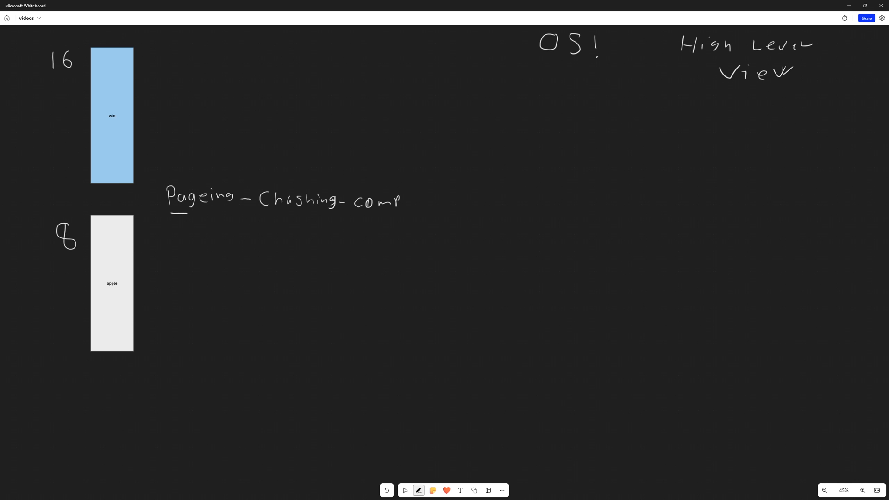
{"action": "left_click_drag", "start_coordinate": [187, 214], "coordinate": [295, 215]}
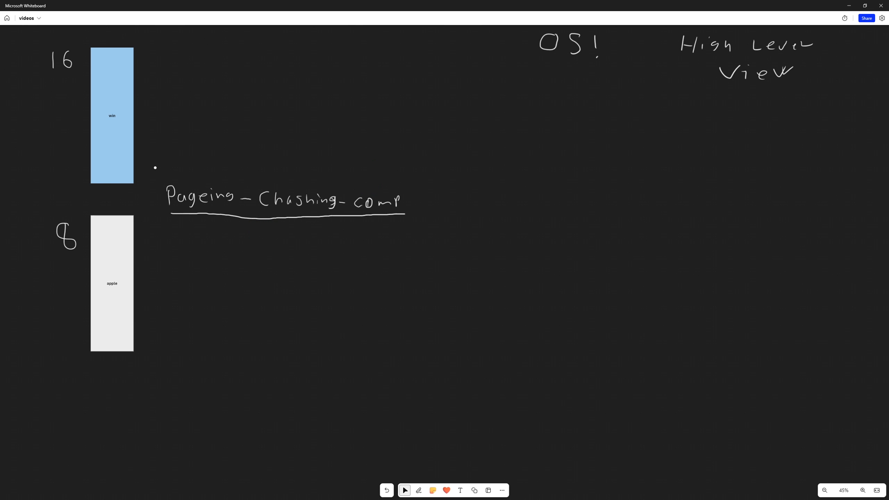
{"action": "left_click", "coordinate": [419, 490]}
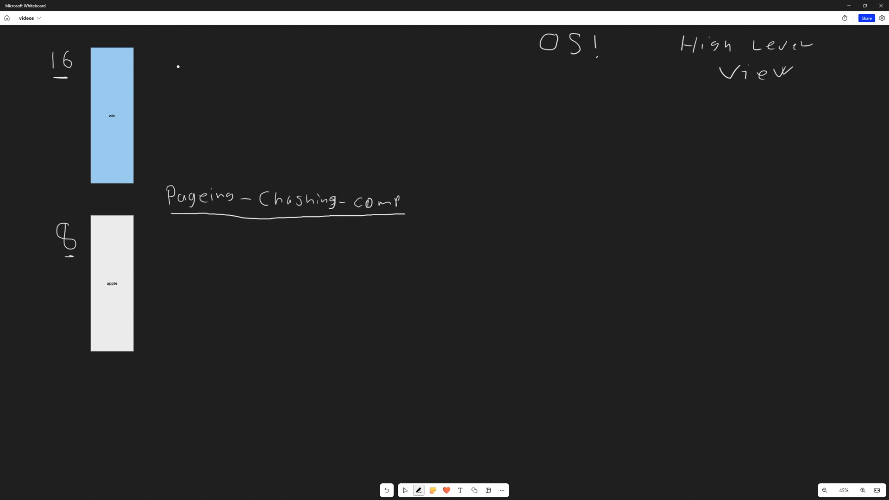
{"action": "type", "text": "EF"}
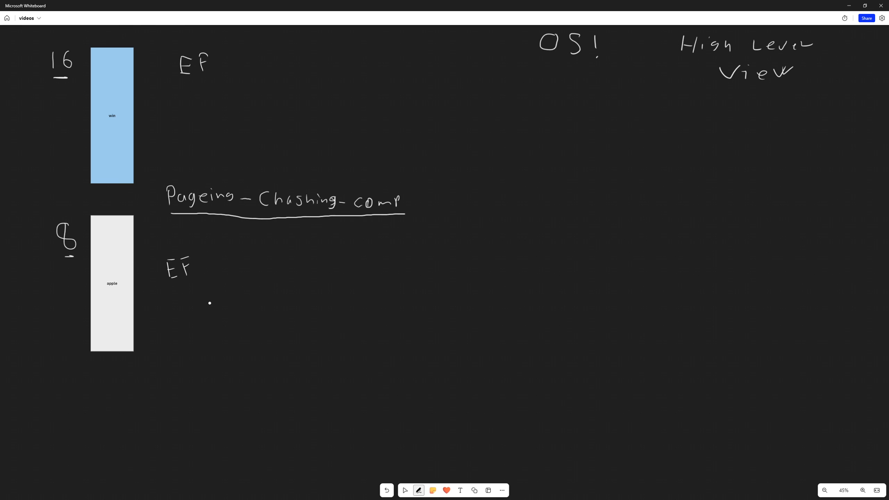
{"action": "mouse_move", "coordinate": [369, 281]}
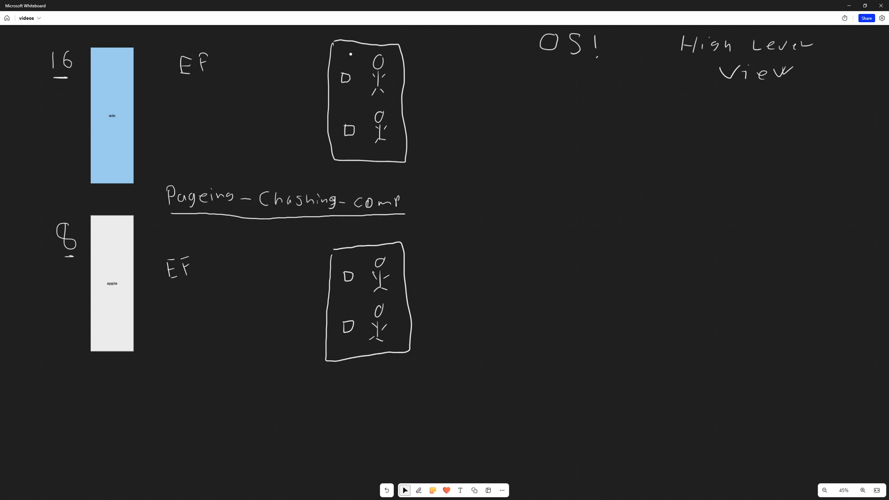
Write quoted S and F with arrows, Buff/Bufs, B under 16 and 8, and three page icons.
{"action": "left_click", "coordinate": [419, 490]}
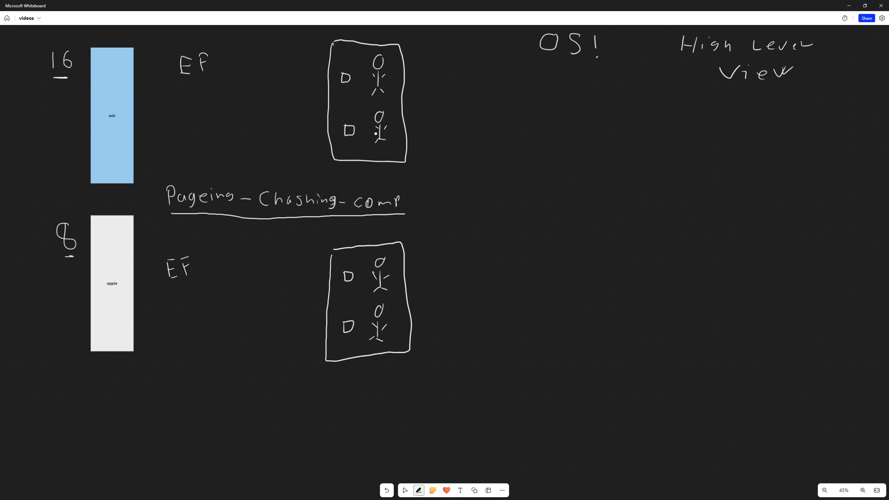
{"action": "left_click", "coordinate": [193, 148]}
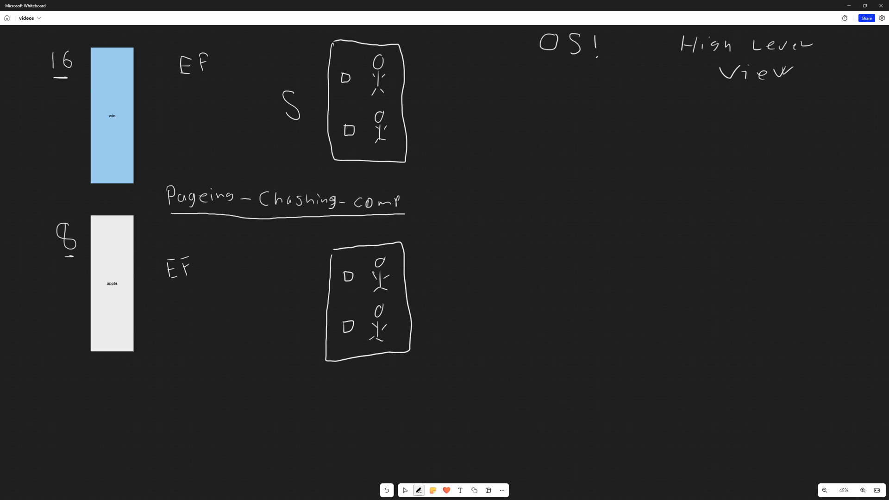
{"action": "left_click", "coordinate": [286, 305]}
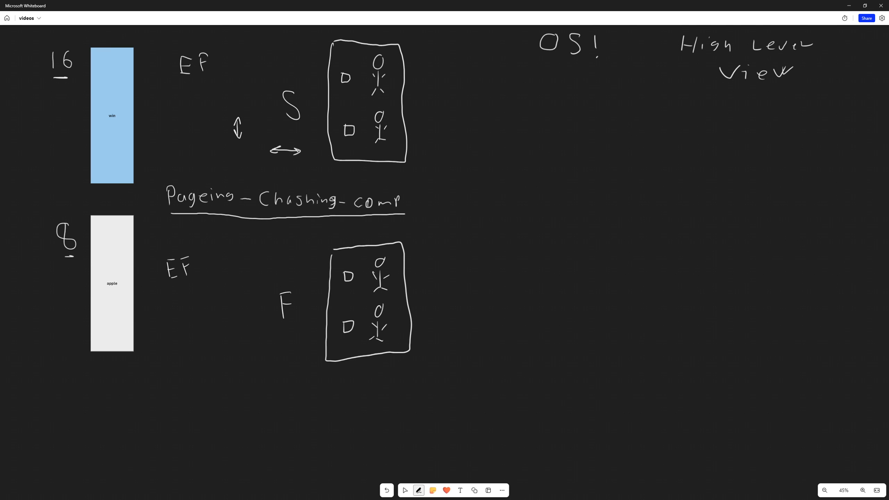
{"action": "left_click", "coordinate": [201, 143]}
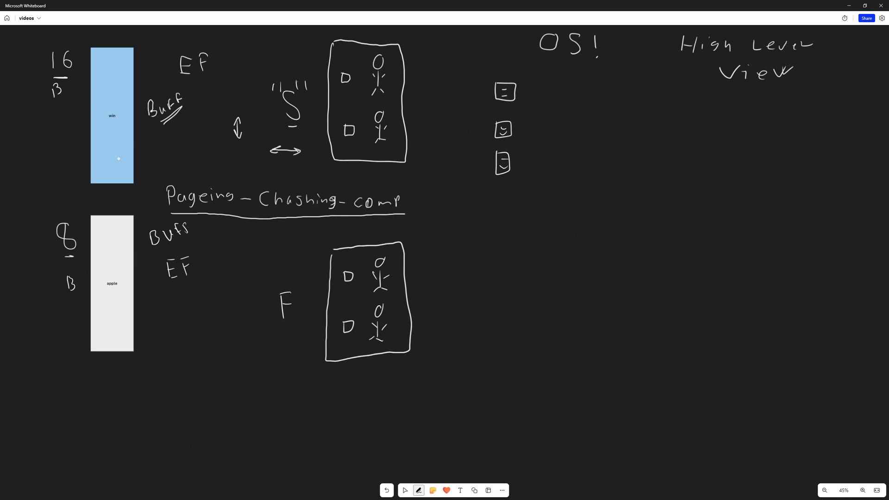
Quote F with arrows, double-underline 8, and write '8G = 16G (Handel the same work)'.
{"action": "left_click", "coordinate": [212, 118]}
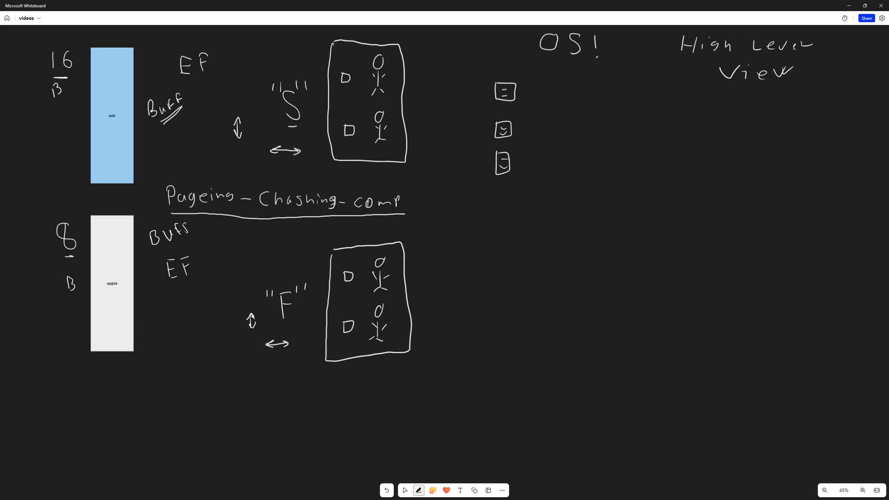
{"action": "left_click", "coordinate": [69, 269]}
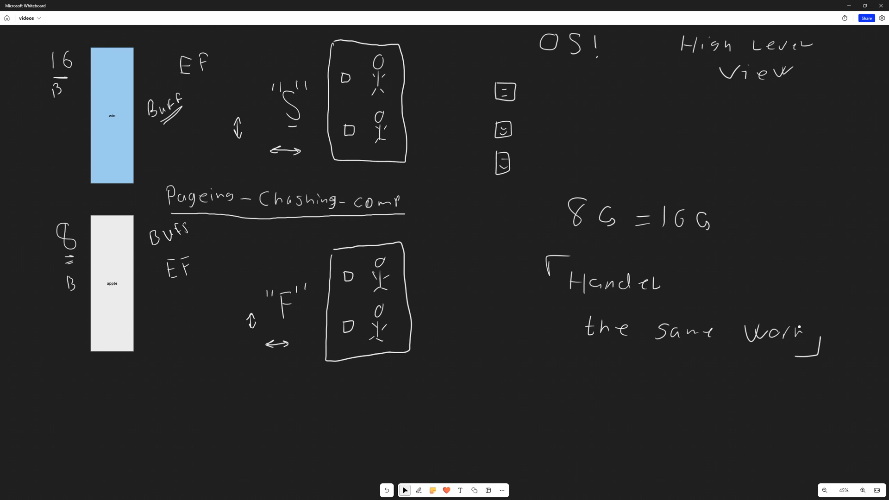
Write x2 beside the apple box and scribble over the stick figures' heads.
{"action": "left_click", "coordinate": [418, 491]}
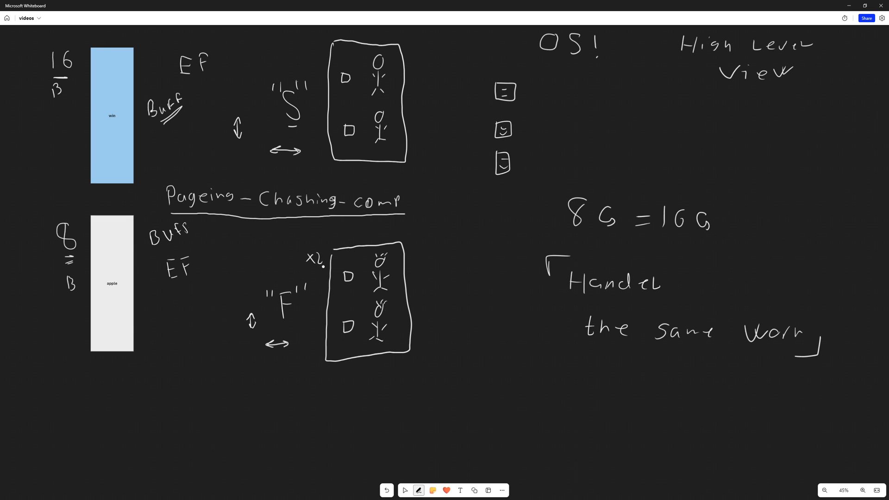
{"action": "left_click", "coordinate": [405, 490]}
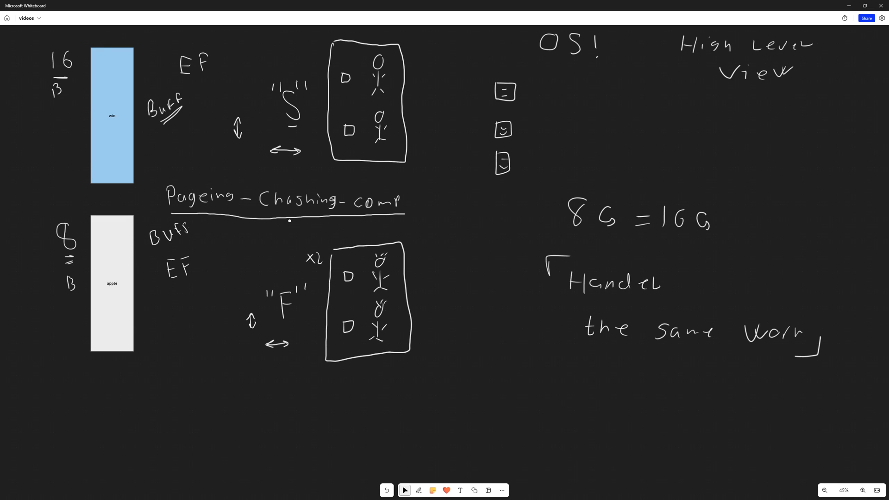
{"action": "left_click", "coordinate": [418, 490]}
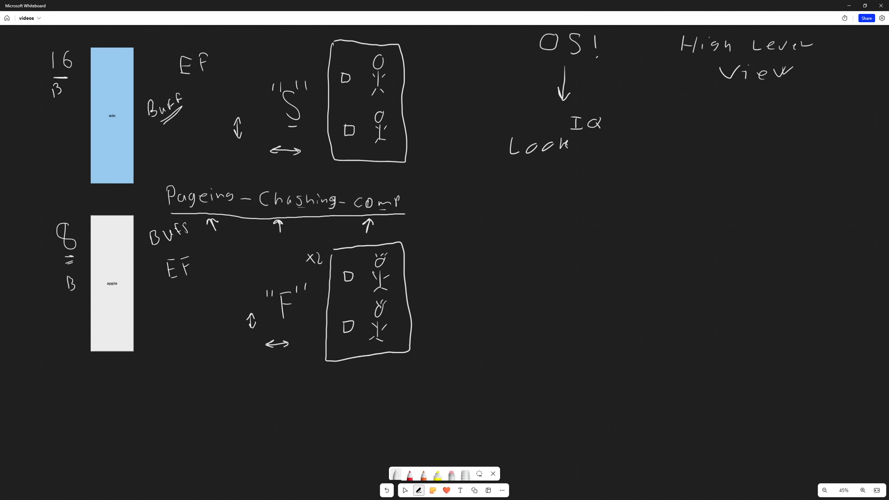
Draw a downward arrow under OS! labelled 'Look' and 'IQ'.
{"action": "left_click", "coordinate": [365, 325]}
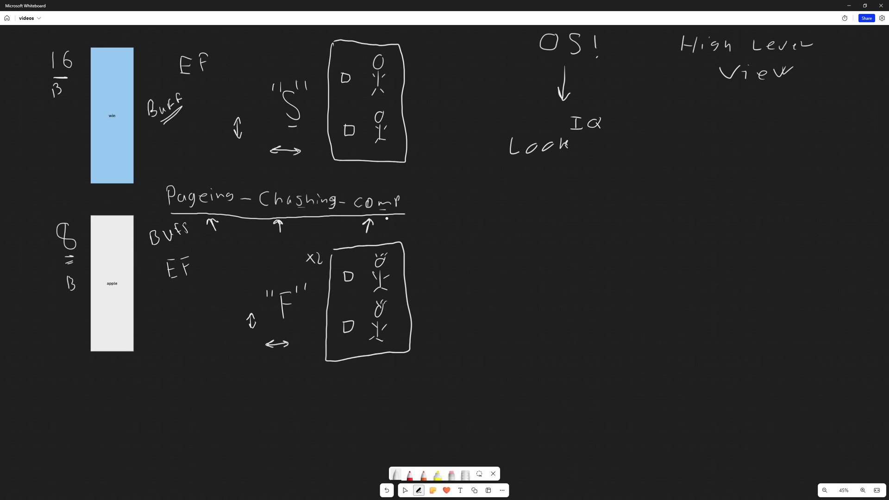
{"action": "left_click", "coordinate": [239, 209]}
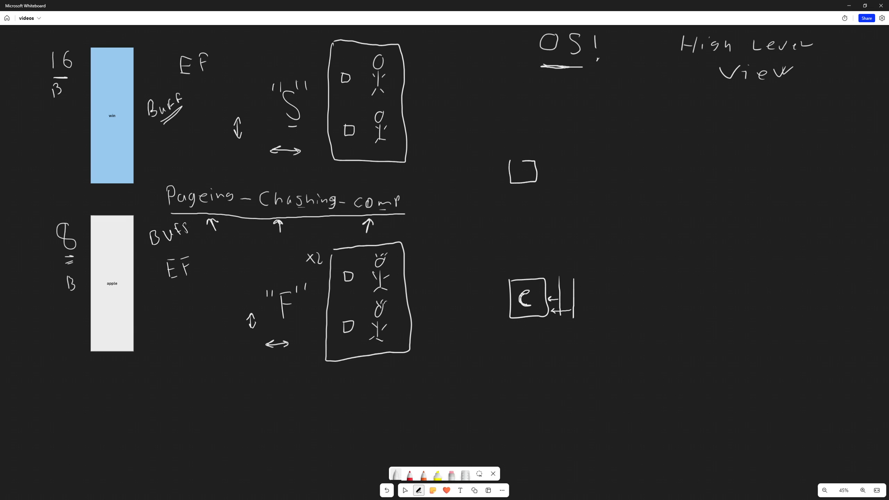
Frame the c and e blocks, add wavy arrows to bars, and label the lower box SOC.
{"action": "left_click", "coordinate": [523, 170]}
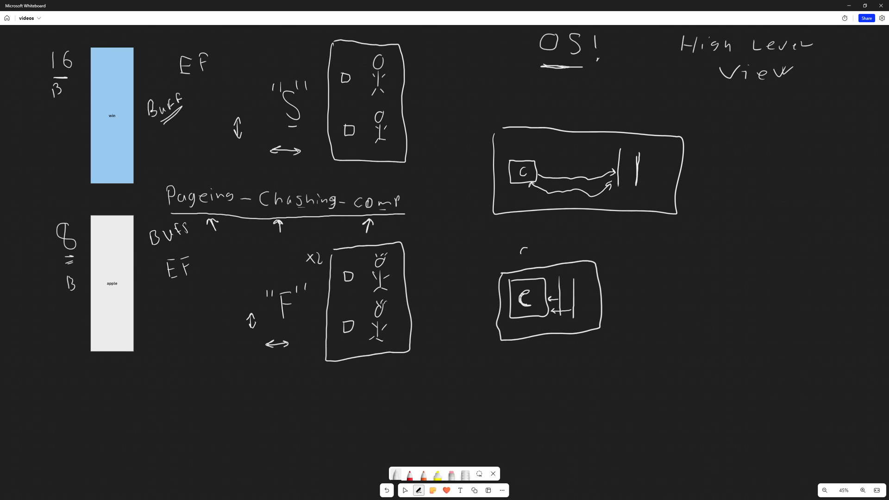
{"action": "type", "text": "SOC"}
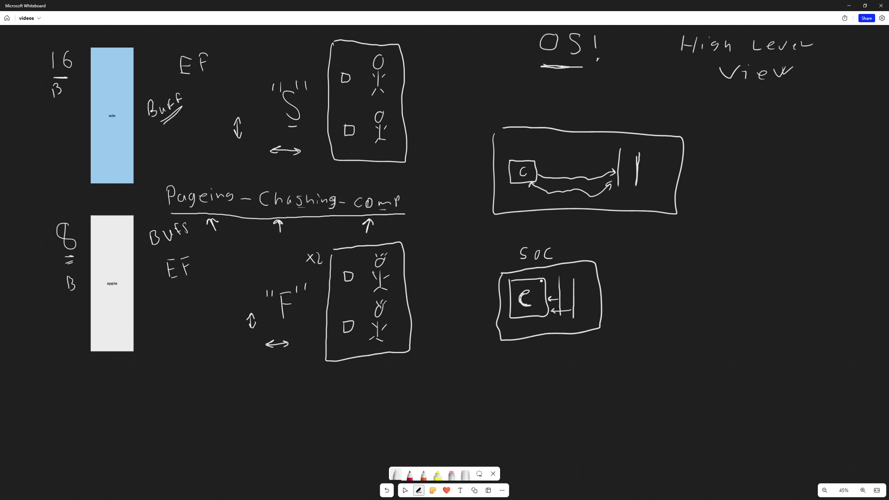
Erase both SOC diagrams, draw a big box with D, || and stacked lines, then partly erase it.
{"action": "left_click", "coordinate": [197, 292]}
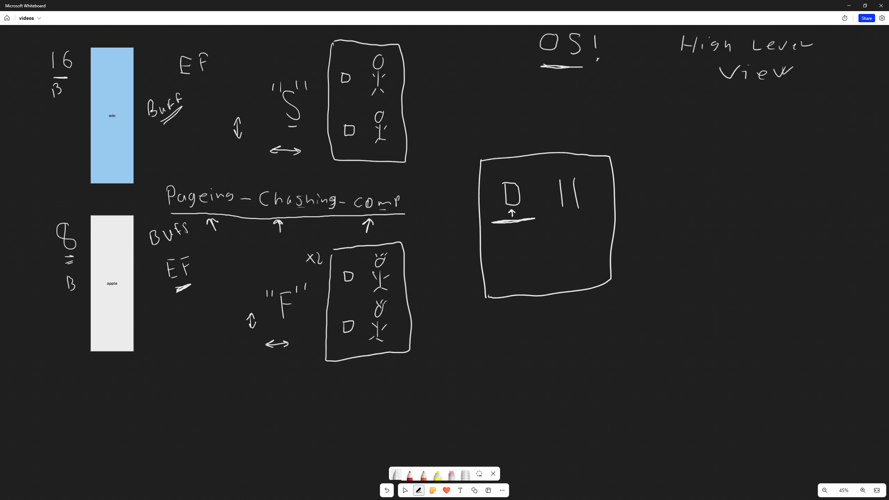
{"action": "left_click", "coordinate": [513, 281]}
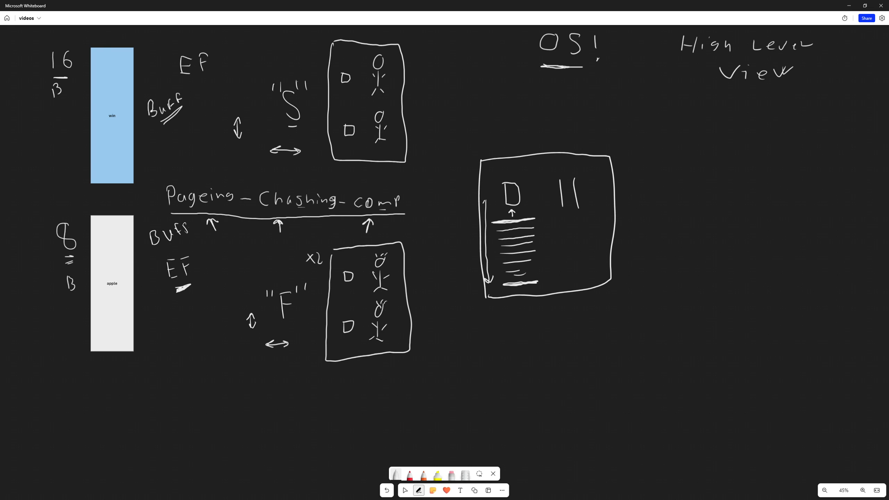
{"action": "left_click", "coordinate": [536, 195]}
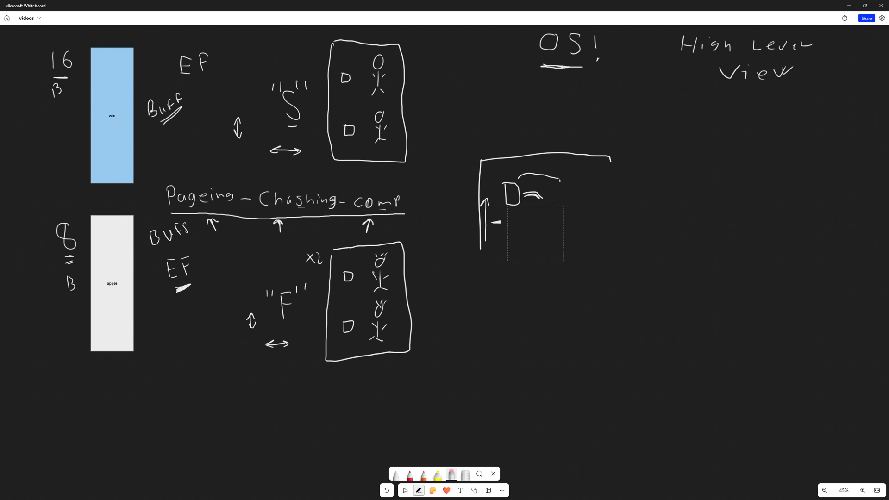
Delete the remaining D box strokes and dash marks under the three paging arrows.
{"action": "key", "text": "Delete"}
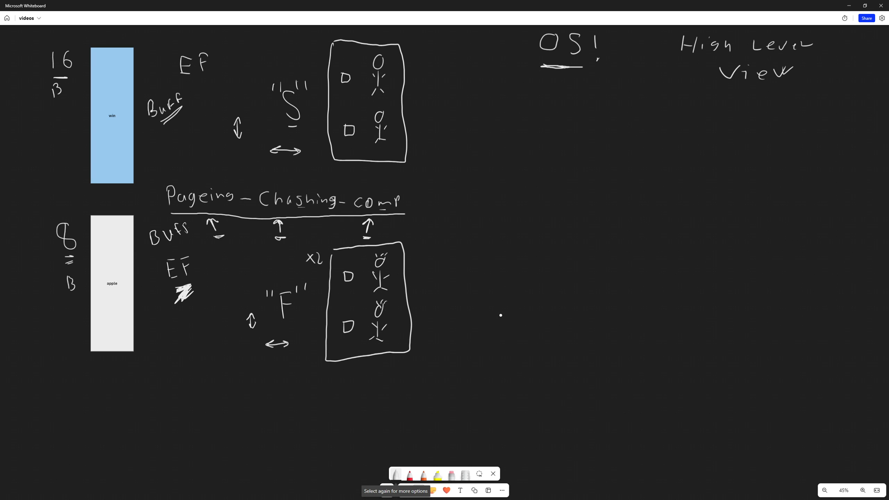
{"action": "mouse_move", "coordinate": [515, 267]}
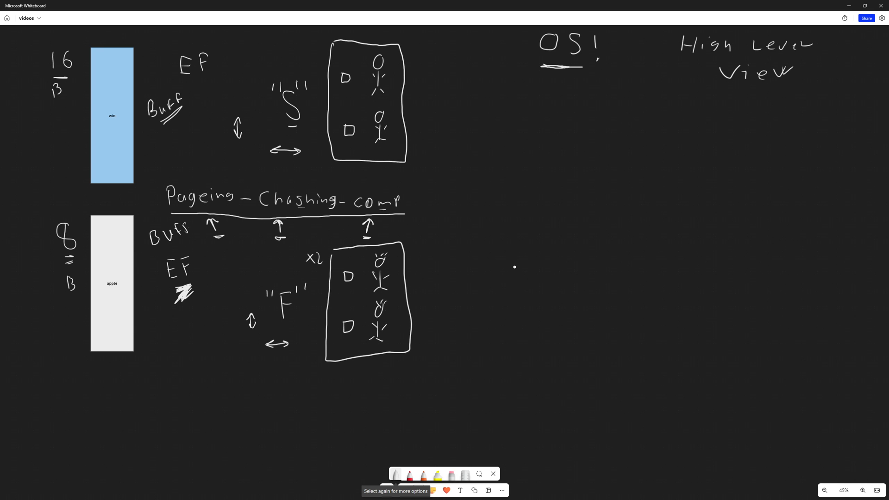
{"action": "mouse_move", "coordinate": [513, 139]}
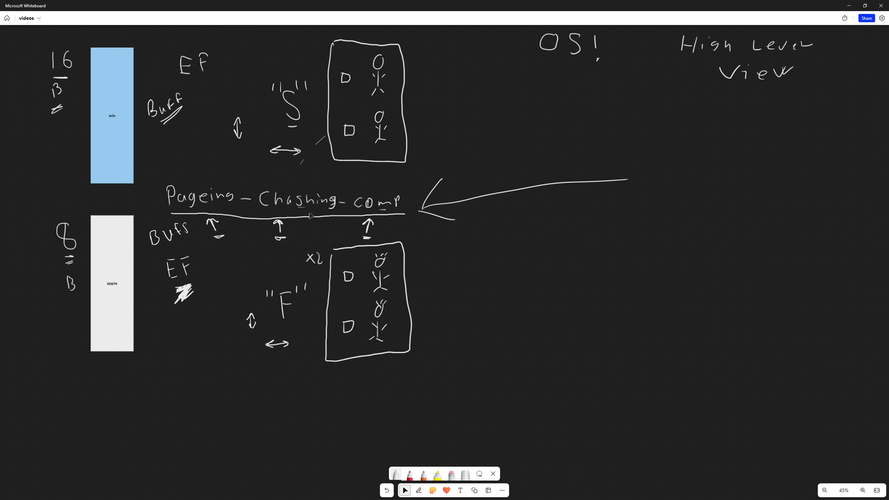
{"action": "mouse_move", "coordinate": [198, 289]}
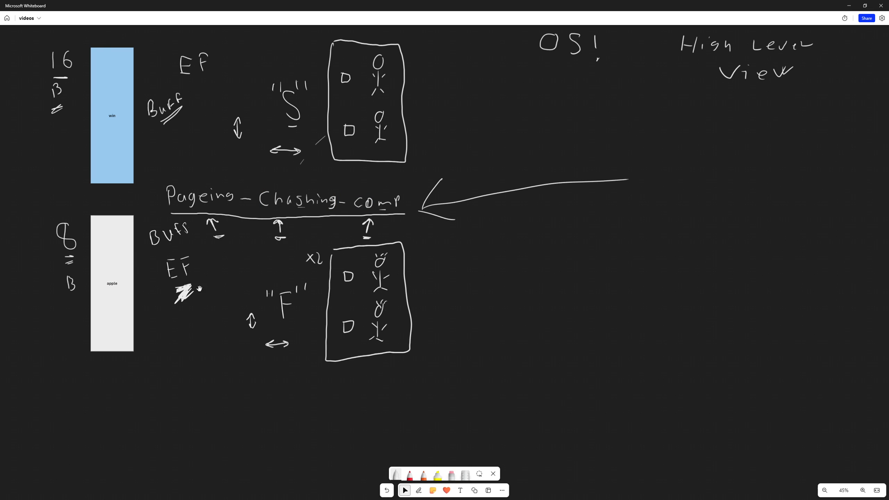
{"action": "mouse_move", "coordinate": [485, 338]}
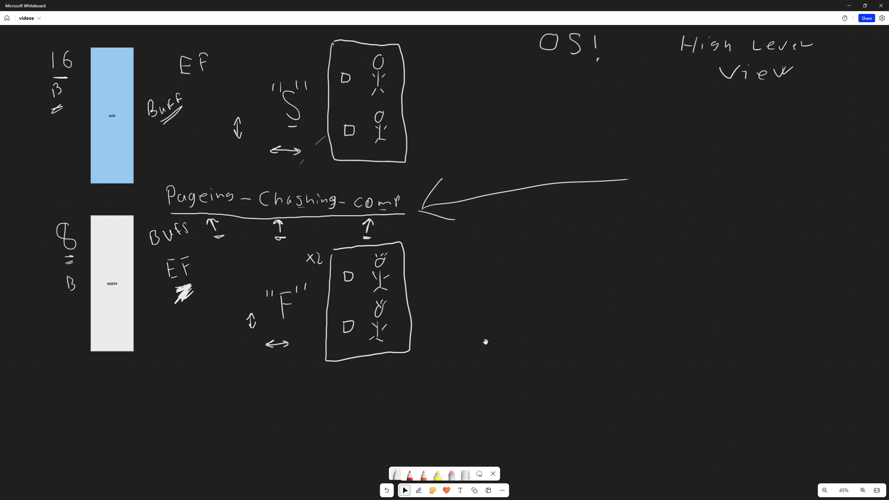
{"action": "mouse_move", "coordinate": [578, 51]}
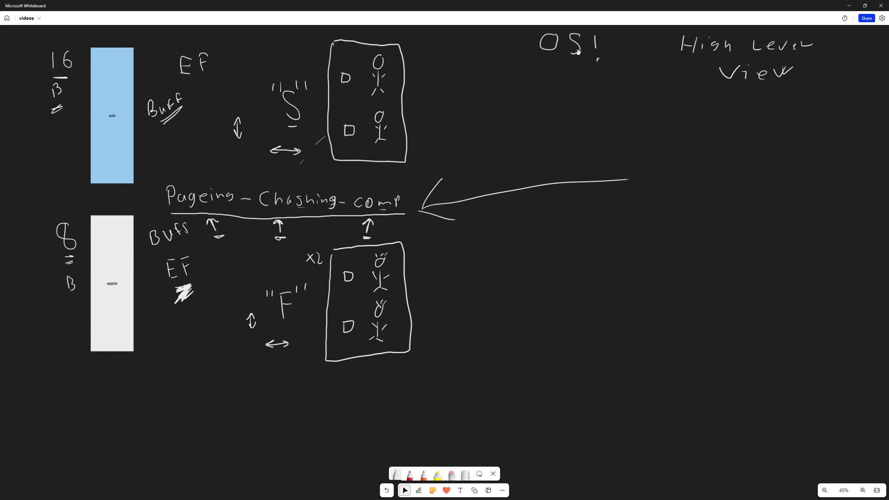
{"action": "mouse_move", "coordinate": [565, 227]}
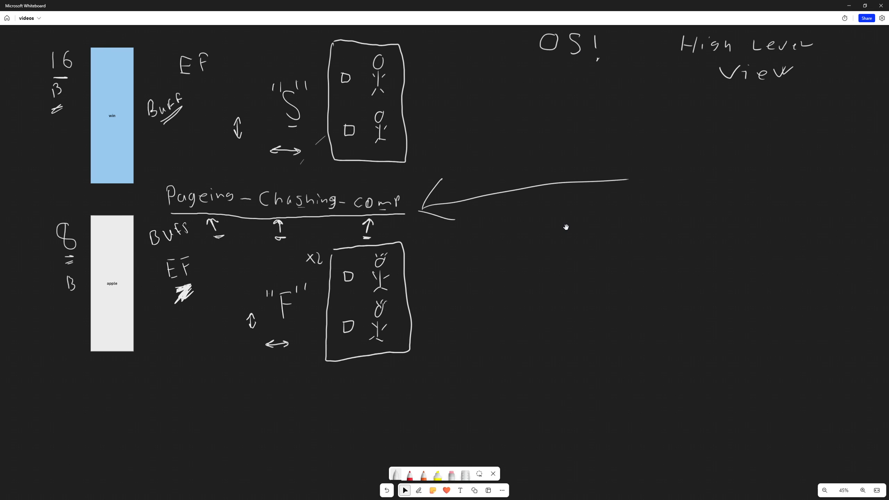